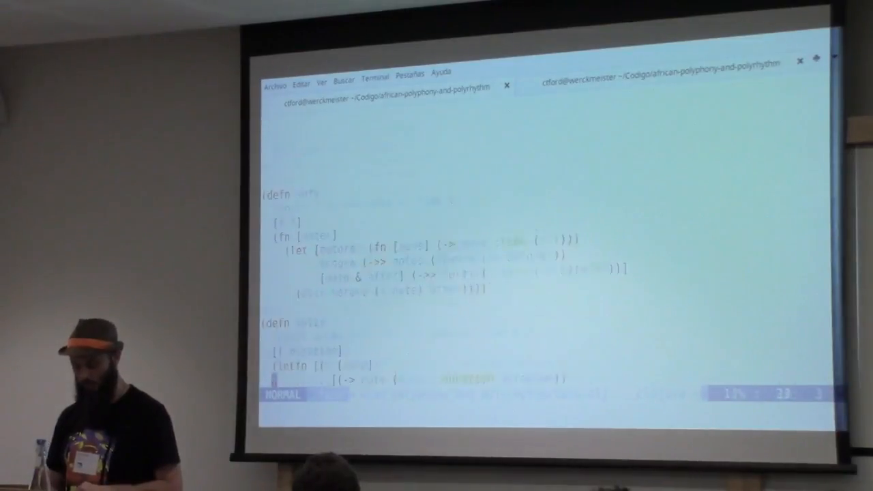
Scroll down until the (def child …) and (def mother …) drum part blocks are visible
scroll("down", 3)
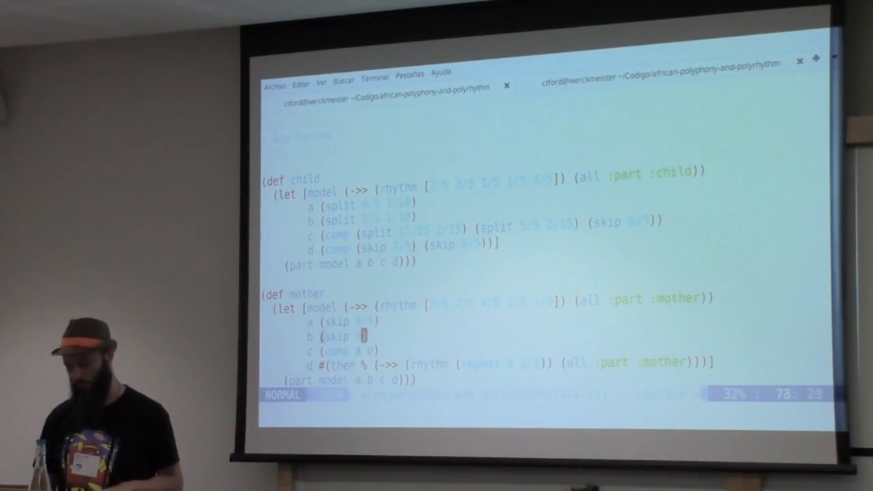
Scroll further to reveal the full (def father …) block above introduce-after
scroll("down", 3)
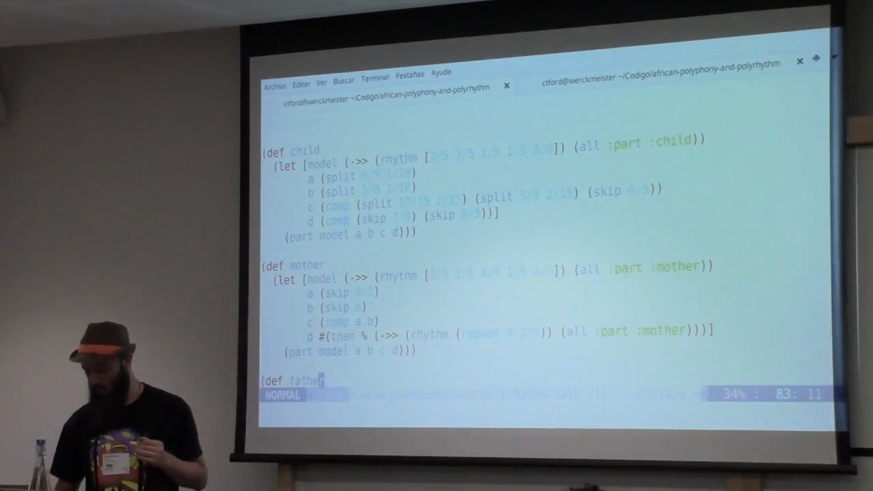
scroll("down", 3)
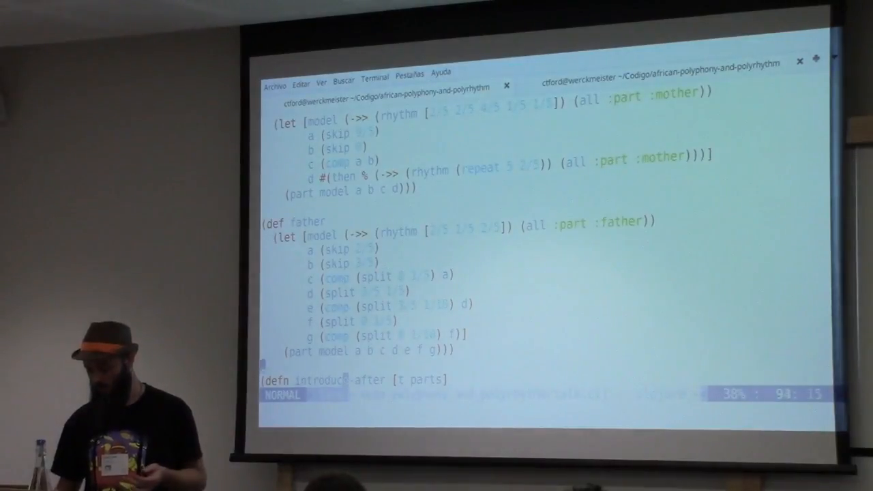
Scroll to the aga-terumo definition, its play comment, and the scale definitions below
scroll("down", 3)
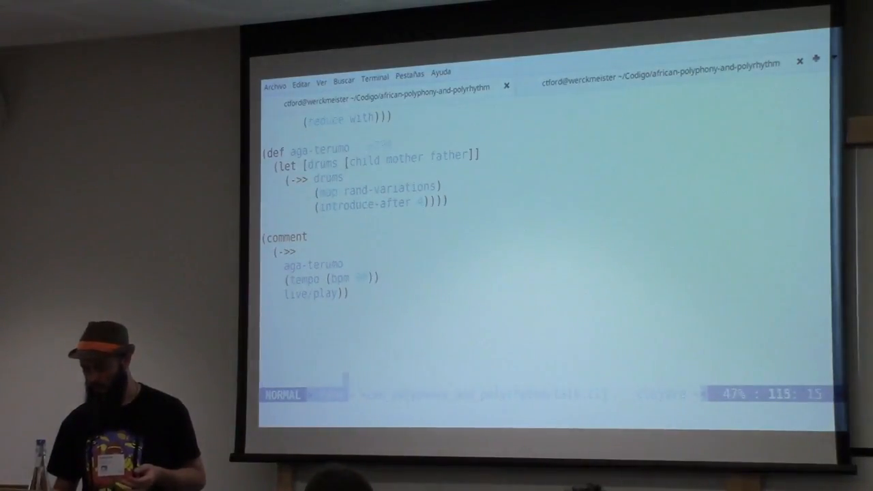
scroll("down", 3)
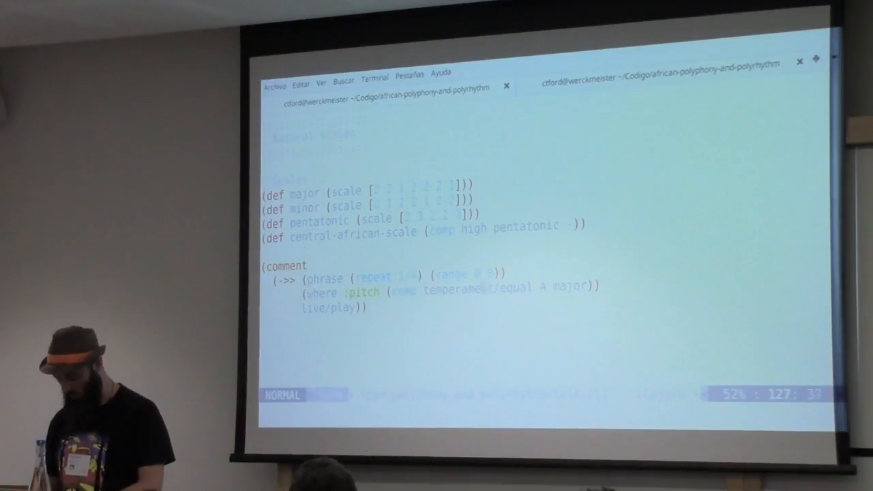
Enter pentatonic as the phrase's scale, play it, then replace it with central-african-scale via autocomplete
type("pentatonic")
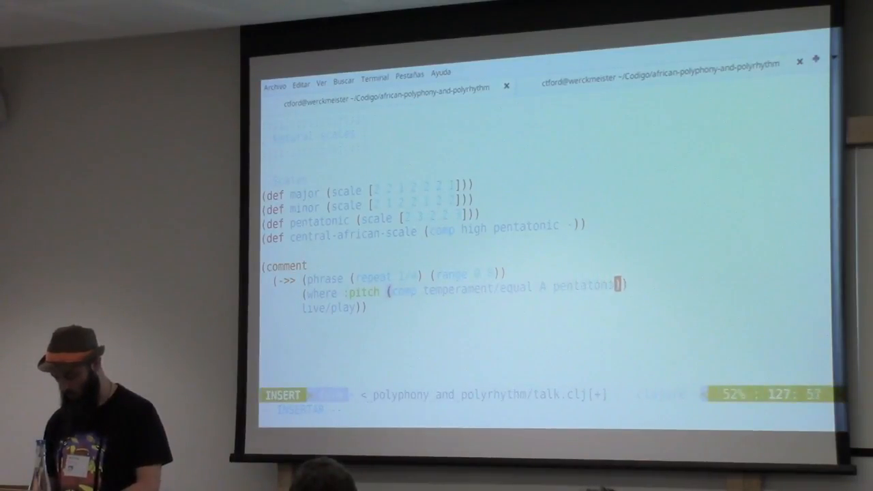
key("Escape")
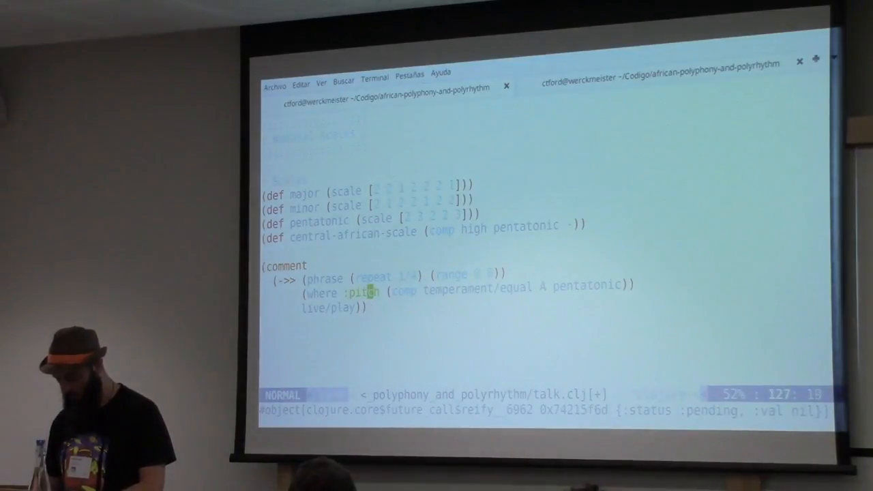
key("i")
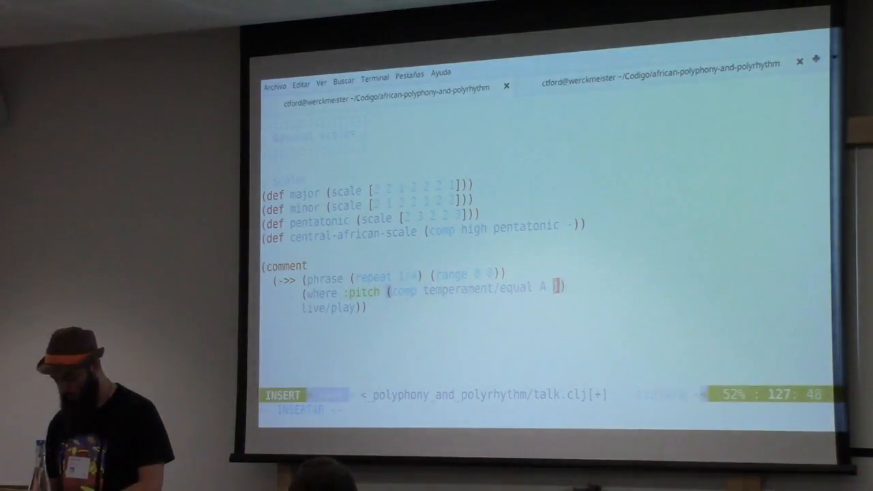
type("central-african-scale")
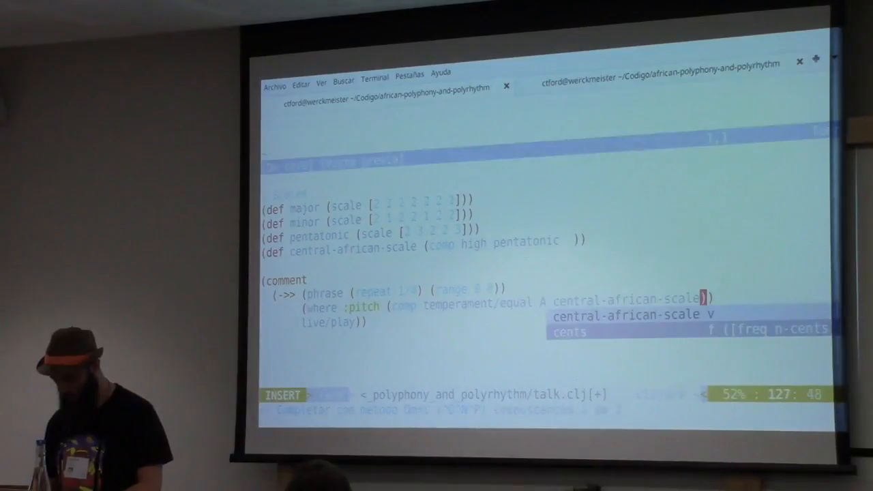
key("Escape")
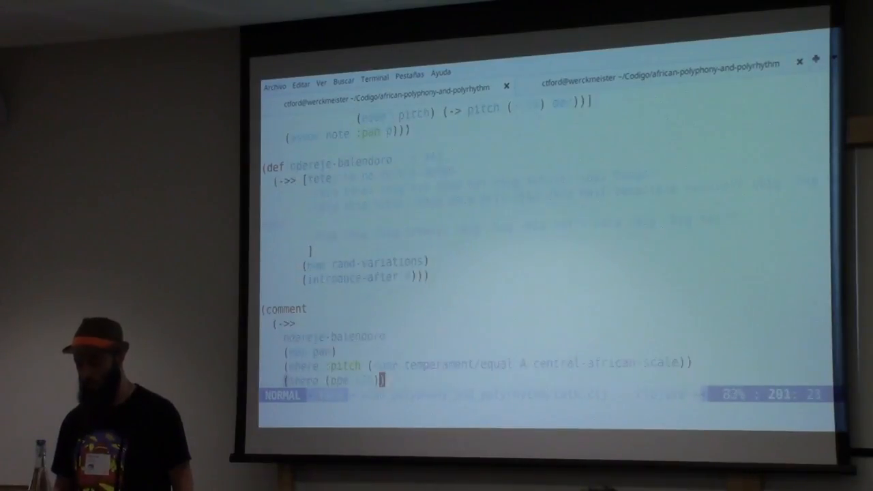
Scroll to show the ndereje-balendoro comment block with its tempo and live/play call
scroll("down", 3)
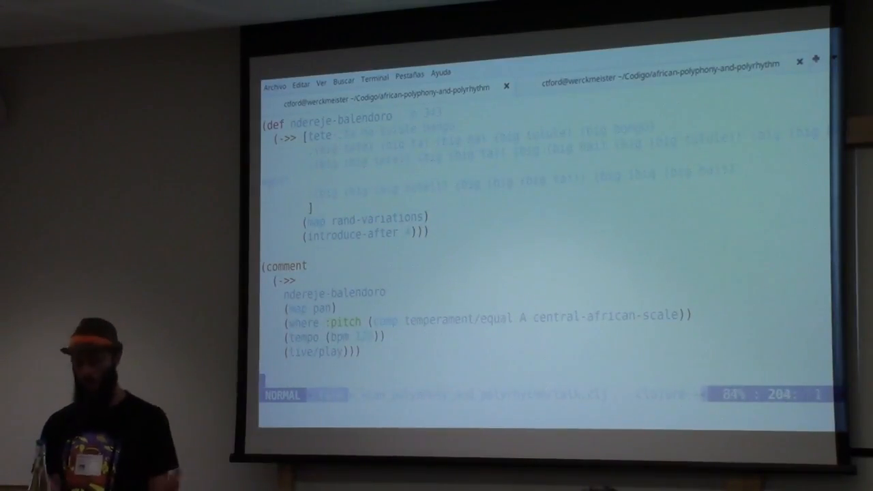